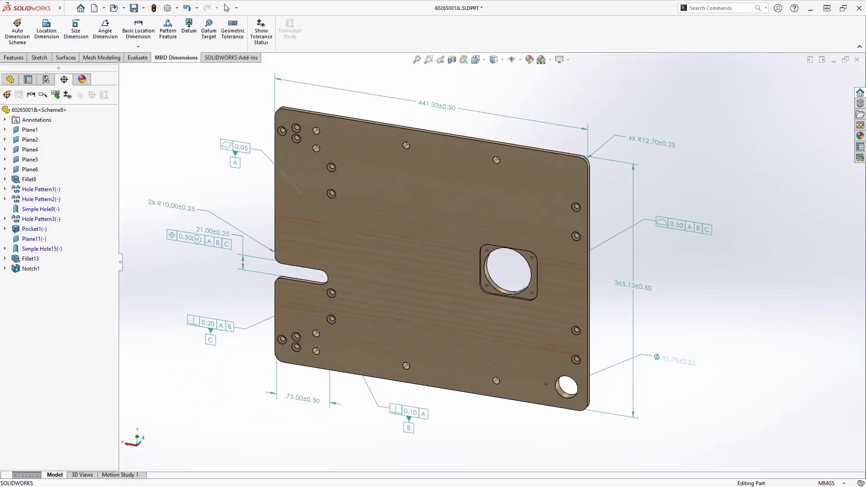
Scroll to bring the 6292-1002 Dowel Pin drawing into view.
scroll("up", 3)
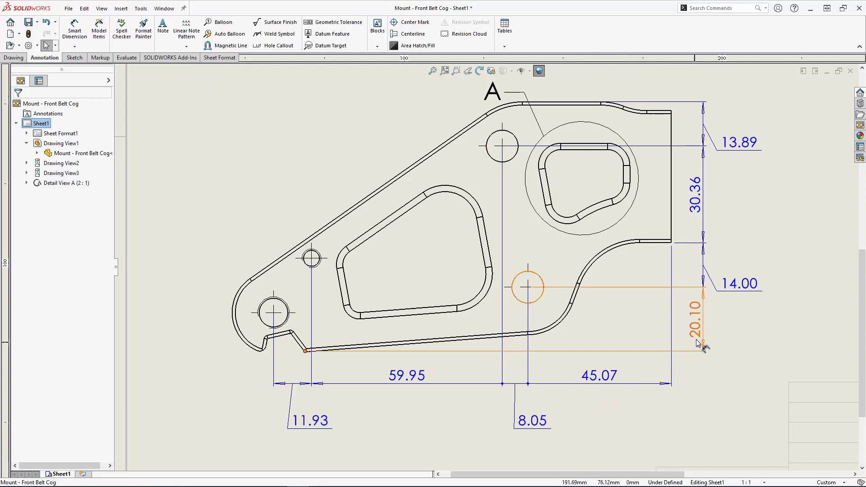
mouse_move(700, 343)
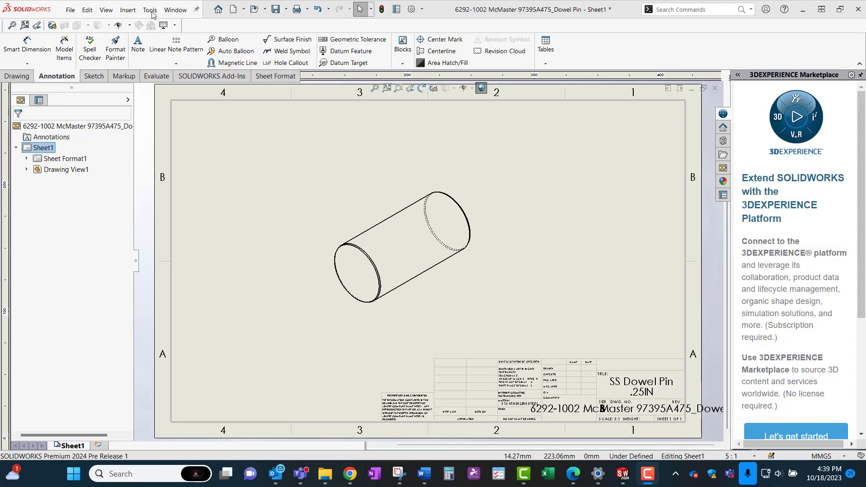
Go to Tools > Options > Document Properties, then select the 45.07 dimension on the mount drawing.
left_click(149, 9)
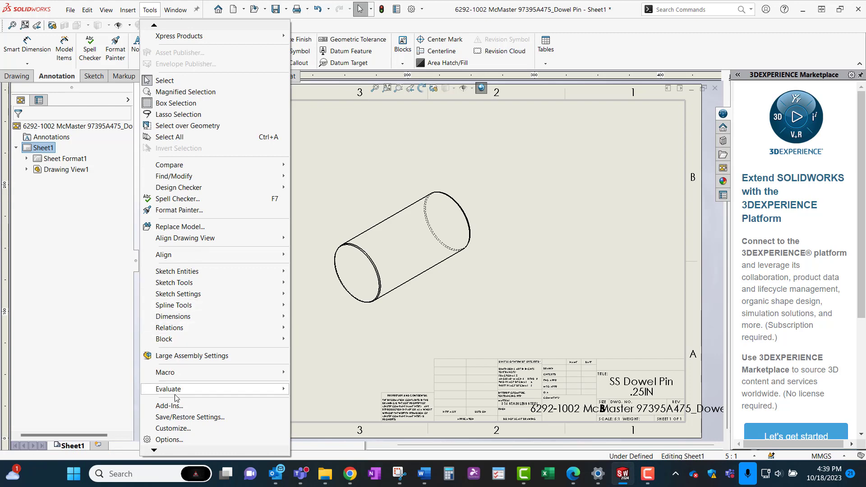
left_click(169, 440)
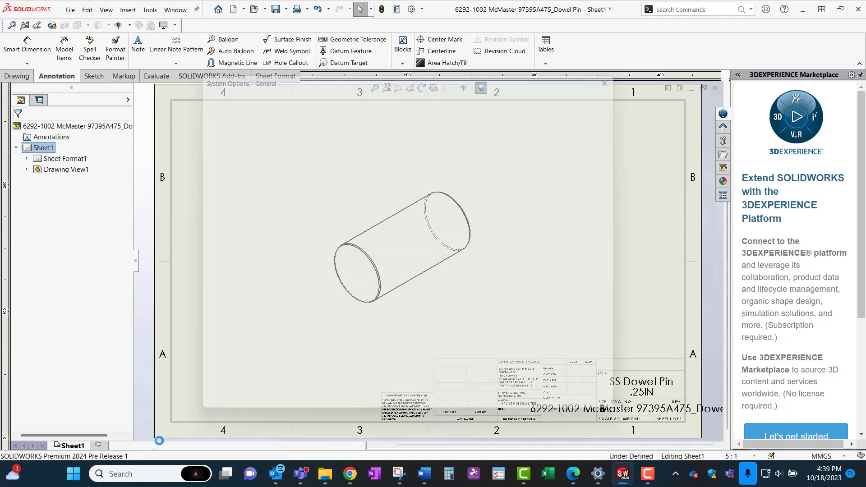
left_click(271, 91)
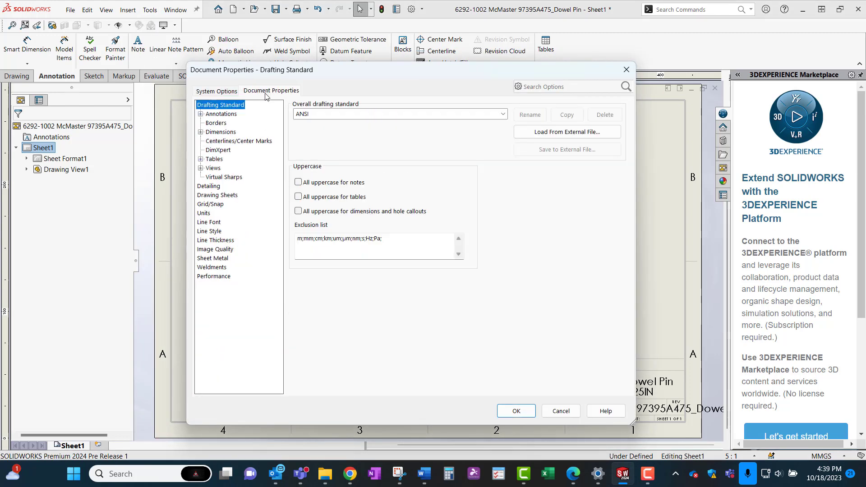
left_click(209, 186)
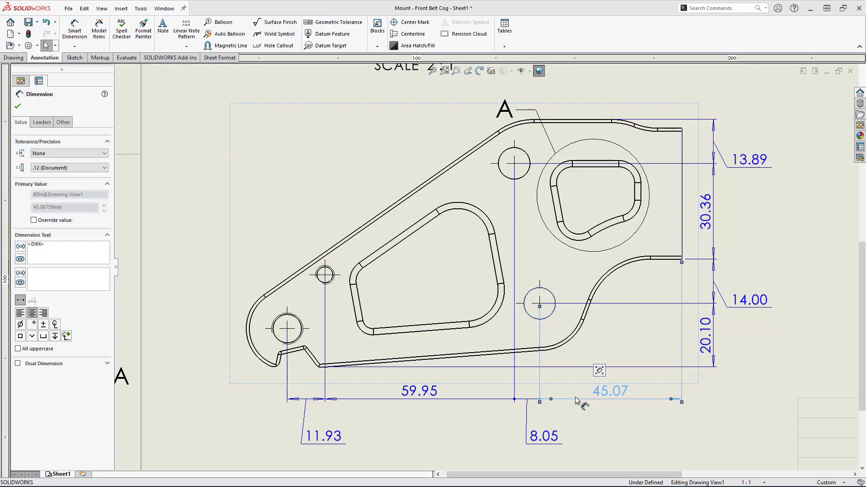
Override the selected dimension's displayed value to 45 and confirm.
left_click(33, 220)
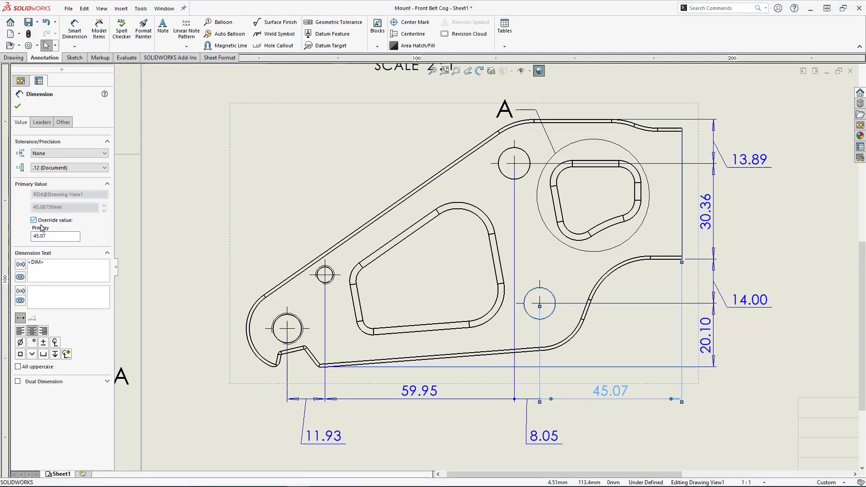
type("45")
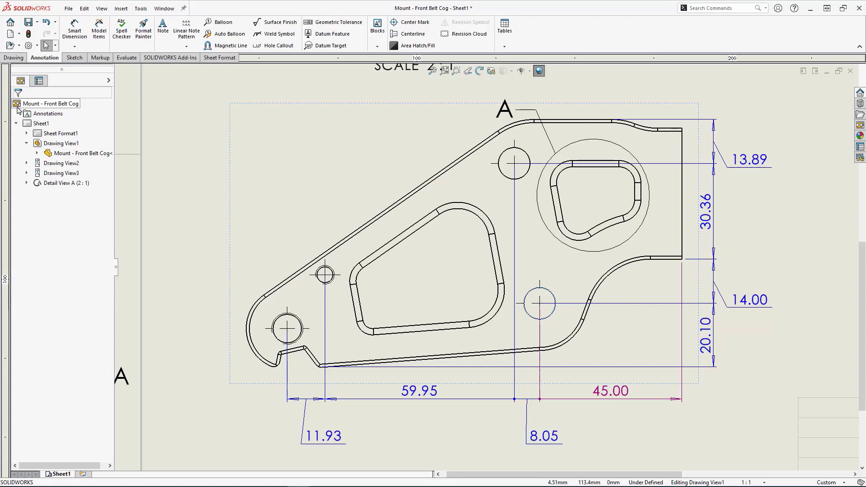
left_click(418, 391)
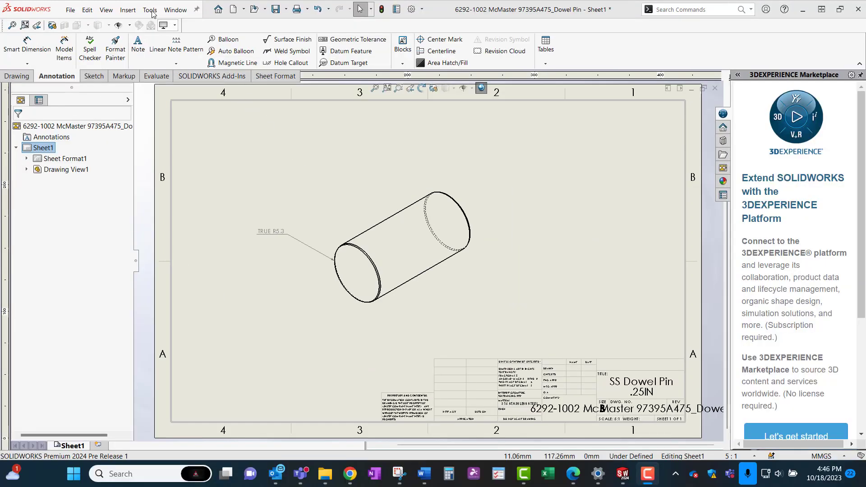
In System Options > Colors, choose the colour entry for overridden dimensions and apply it.
left_click(149, 9)
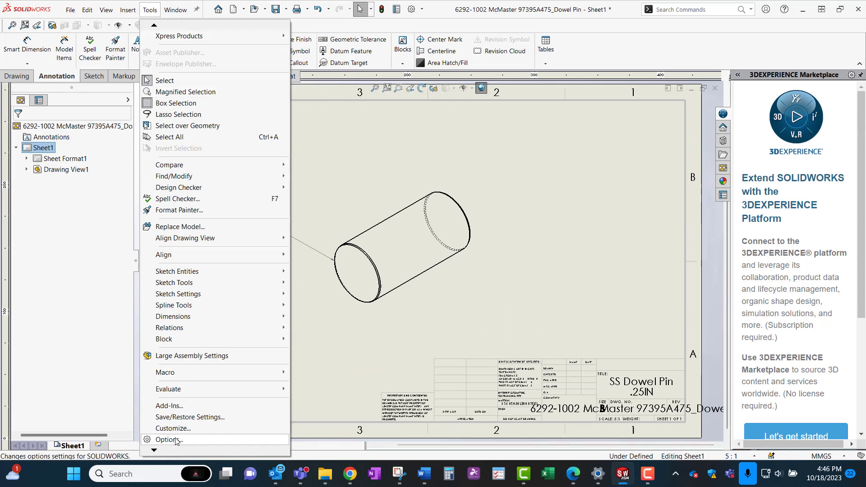
left_click(167, 439)
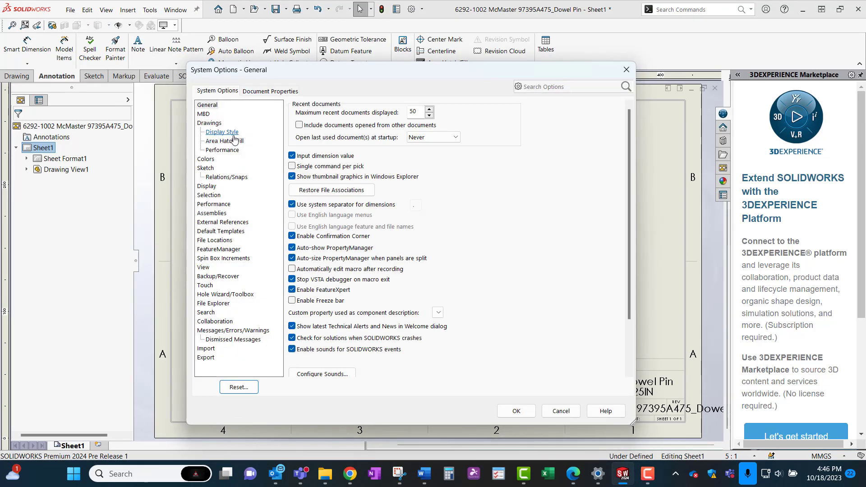
left_click(206, 160)
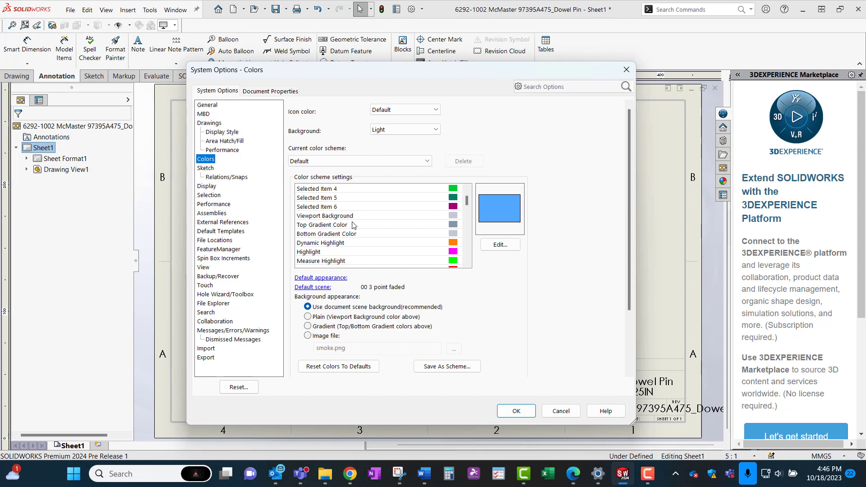
scroll("down", 3)
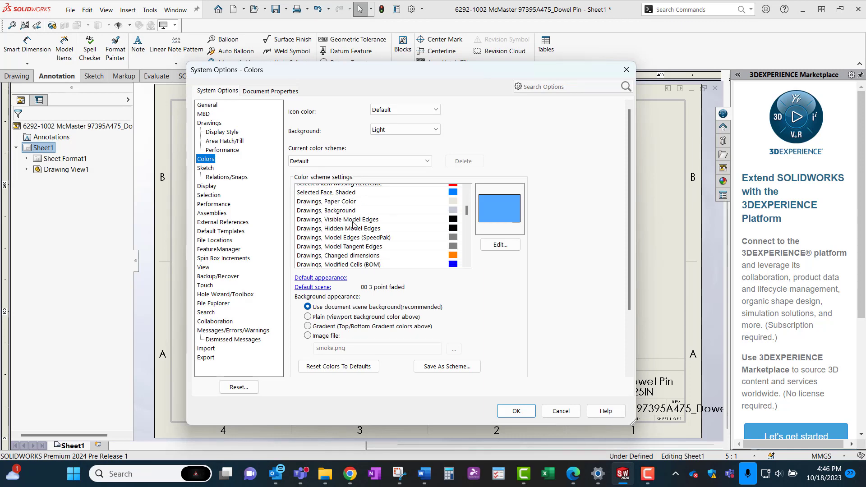
left_click(339, 252)
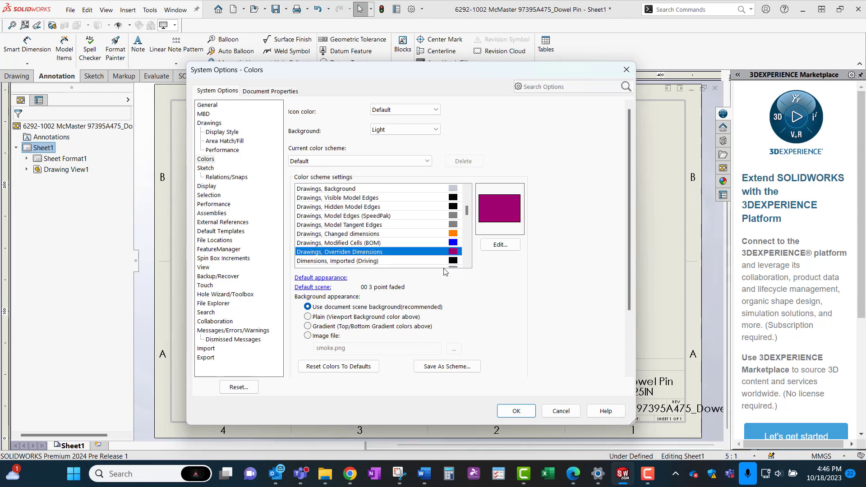
left_click(515, 412)
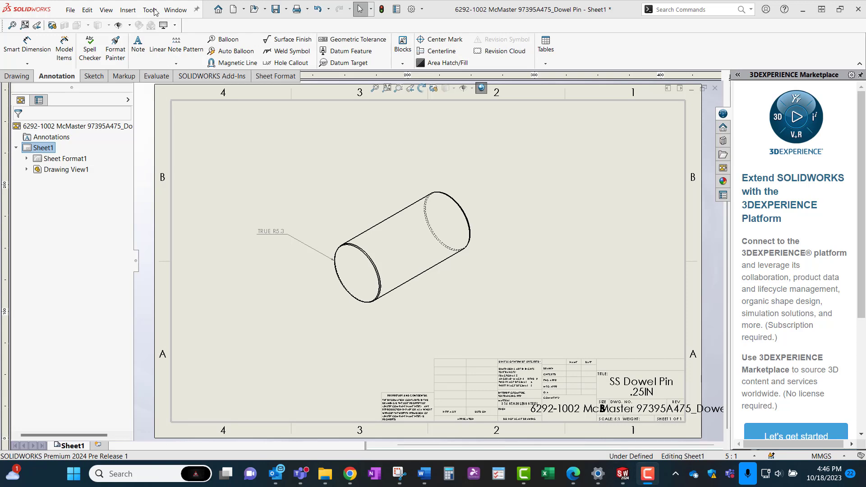
In Document Properties > Dimensions, enable highlighting overridden dimensions in a different colour and apply.
left_click(149, 9)
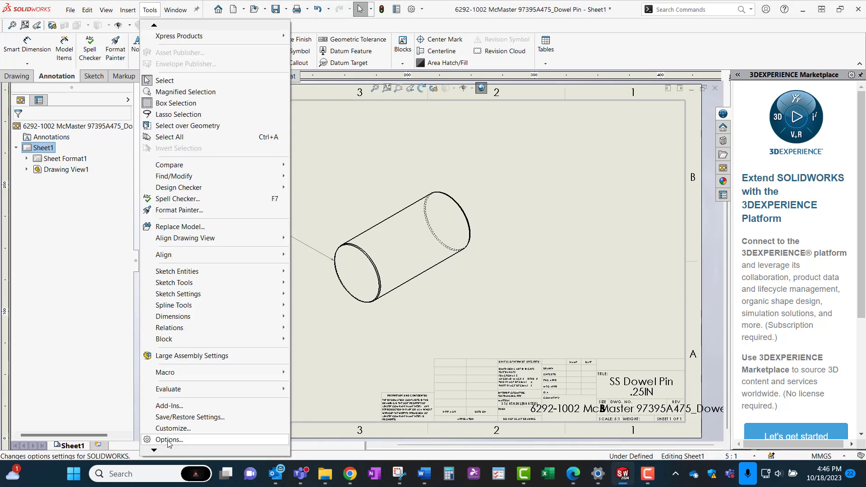
left_click(168, 439)
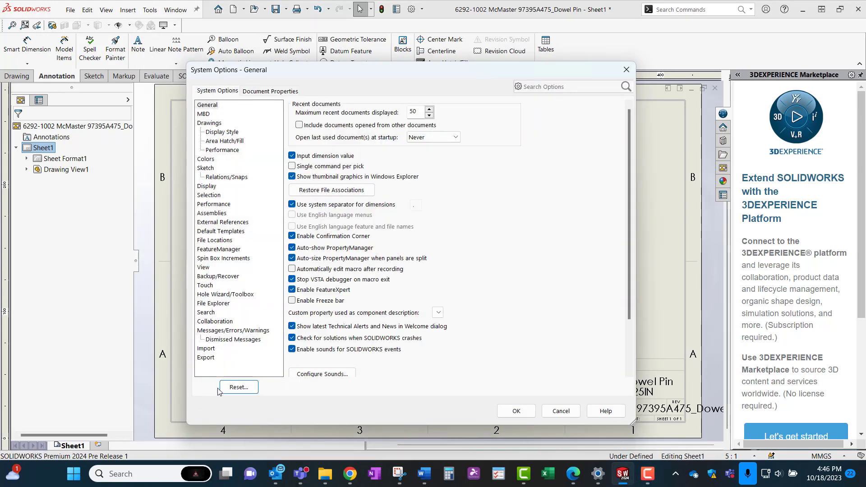
left_click(271, 91)
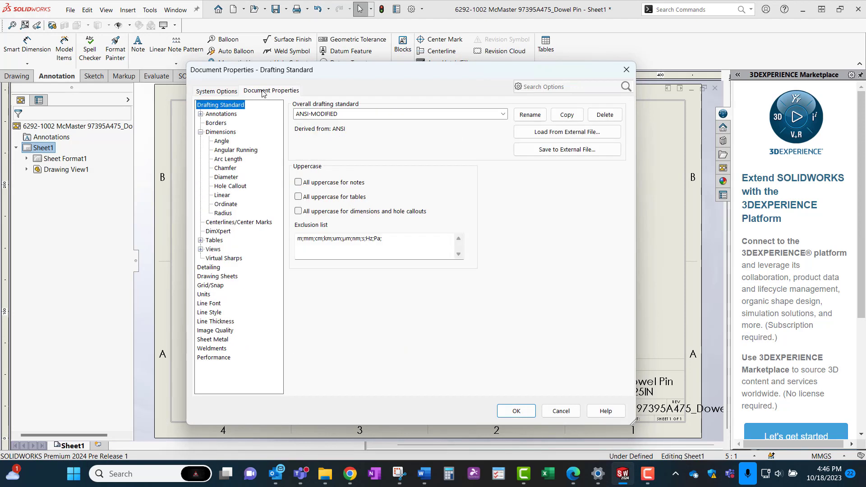
left_click(220, 131)
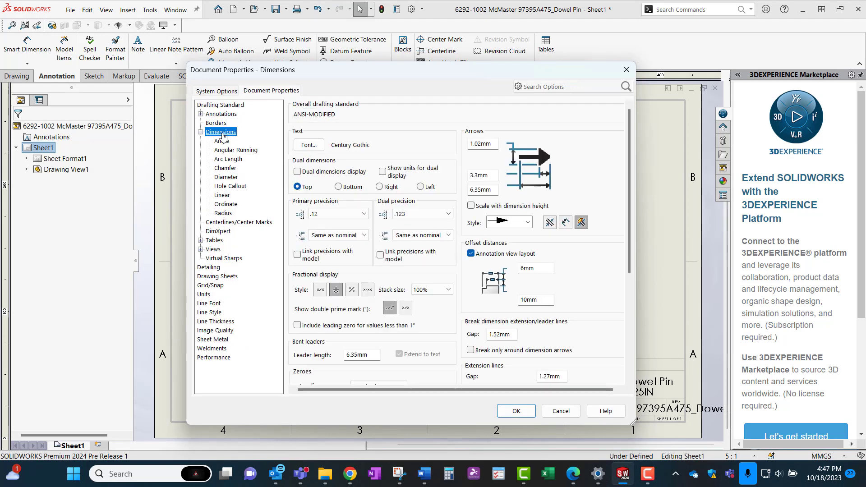
scroll("down", 3)
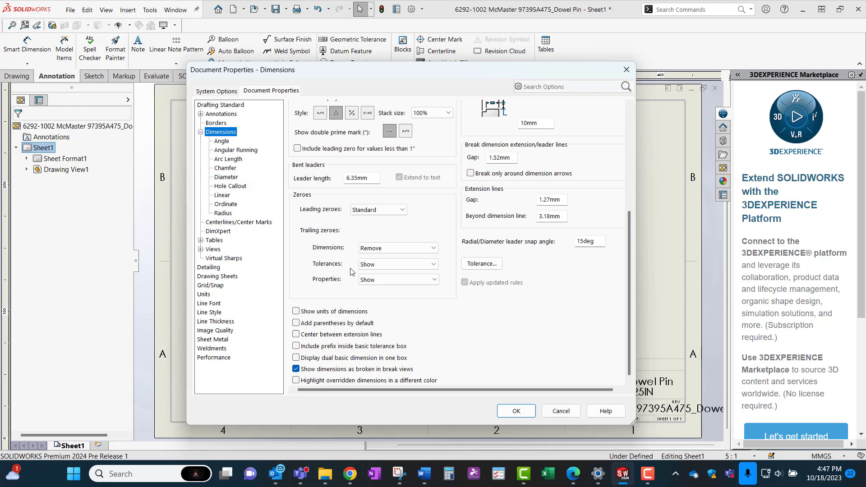
left_click(296, 380)
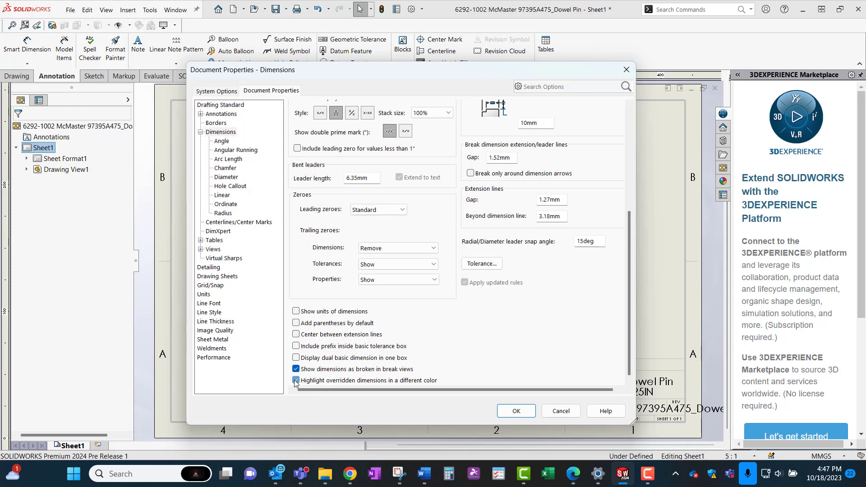
left_click(516, 411)
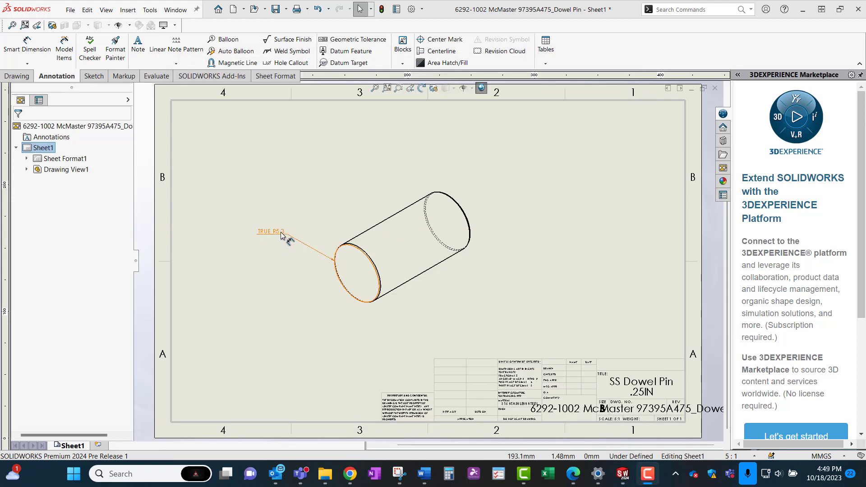
Start reattaching the overridden TRUE R dimension from its context menu.
right_click(282, 233)
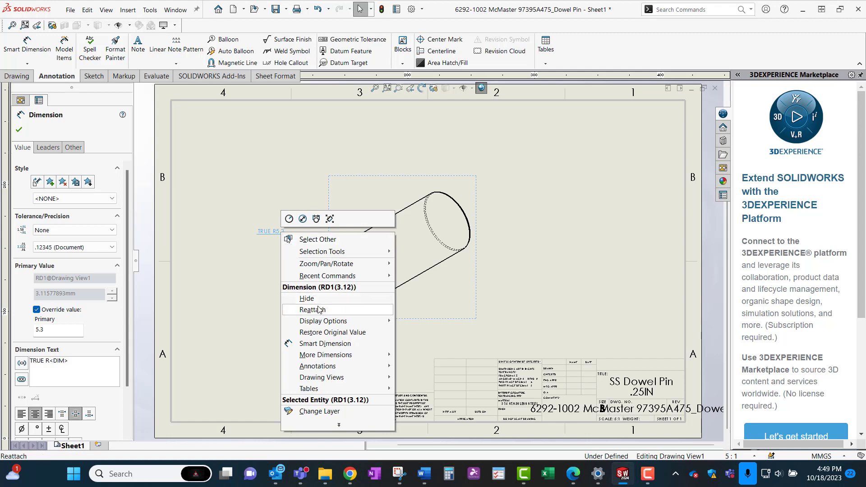
left_click(313, 309)
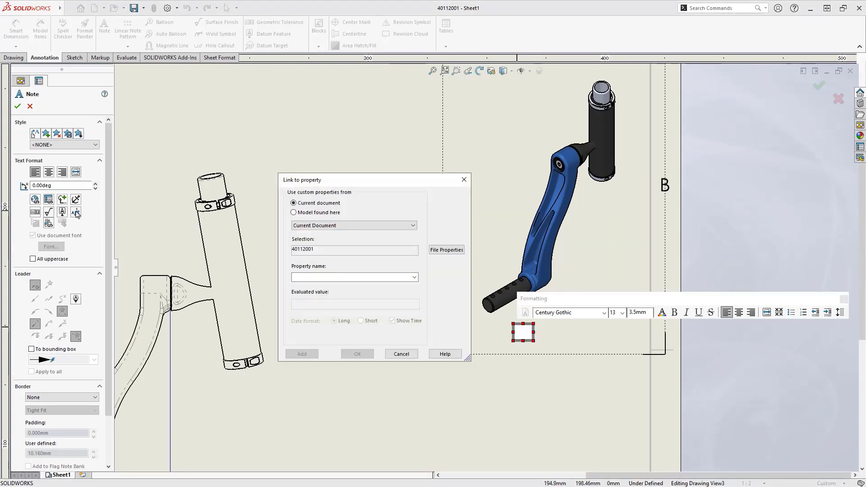
Link the note to the model's Sub Assy - Left description and Weight (440.54 g) properties and confirm.
left_click(293, 212)
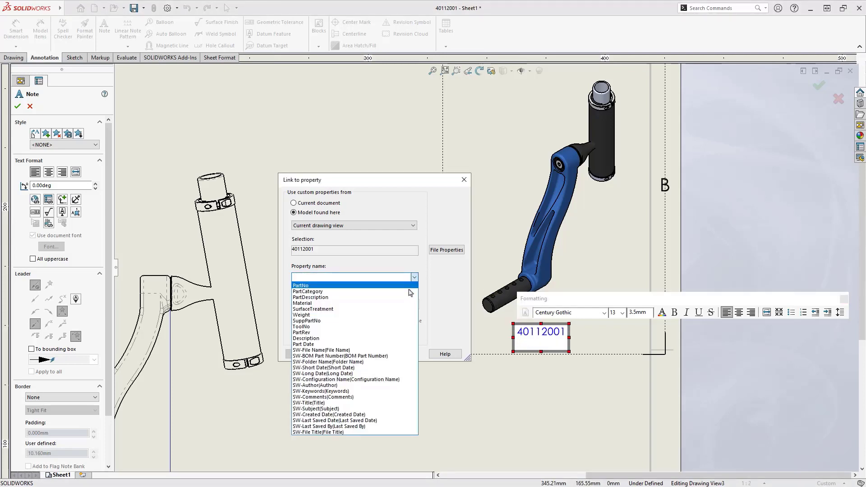
left_click(311, 297)
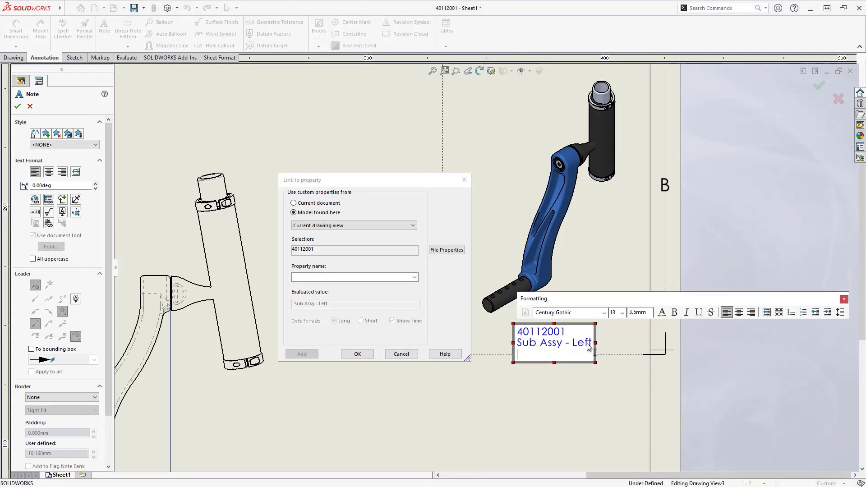
left_click(413, 277)
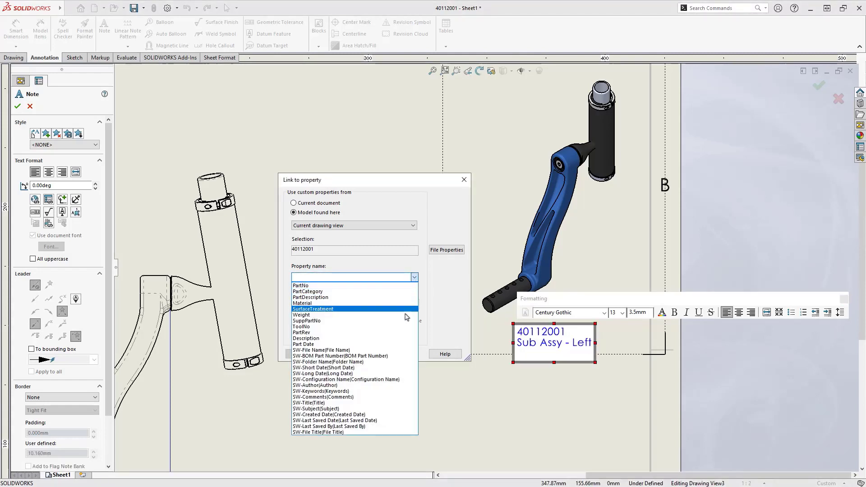
left_click(302, 315)
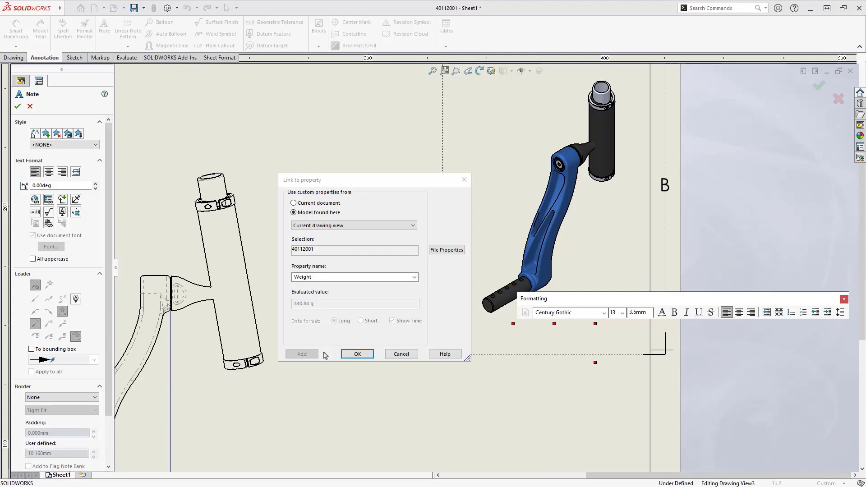
left_click(357, 353)
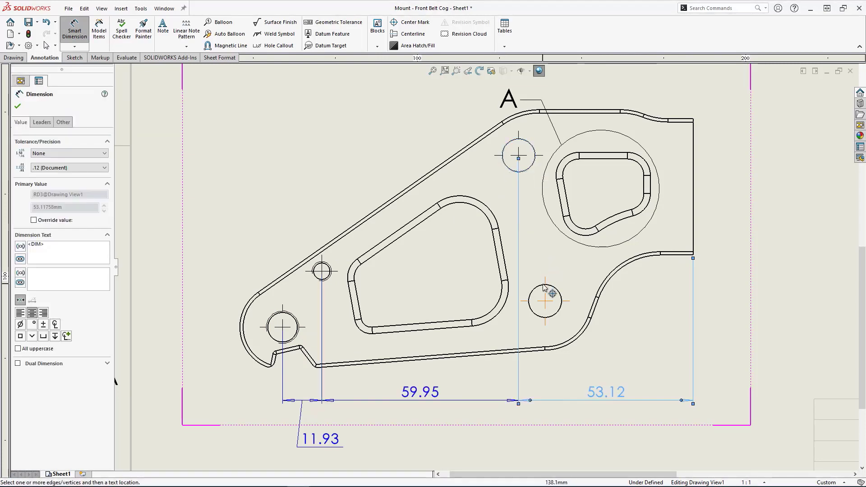
Bring up the context menu on the mount drawing after adding the 11.93, 59.95, 53.12 chain dimensions.
right_click(545, 301)
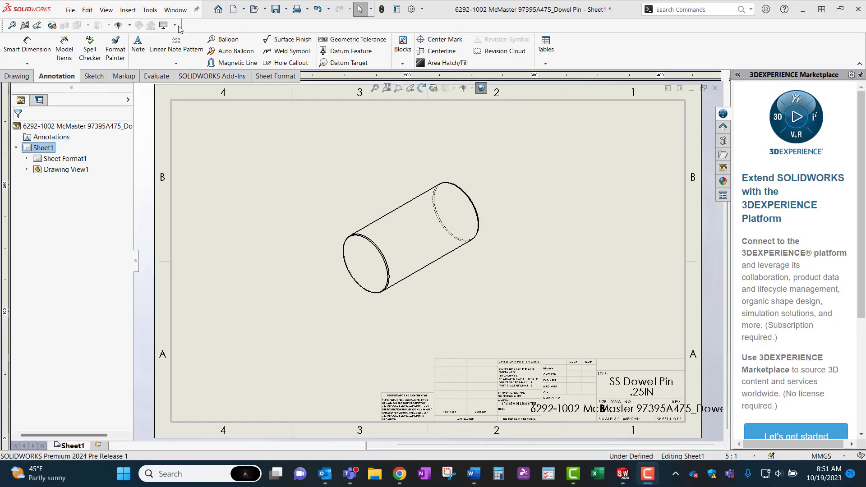
In Document Properties > Dimensions > Linear, leave text offset off, substitute overlapping arrowheads with Points, and confirm.
left_click(149, 9)
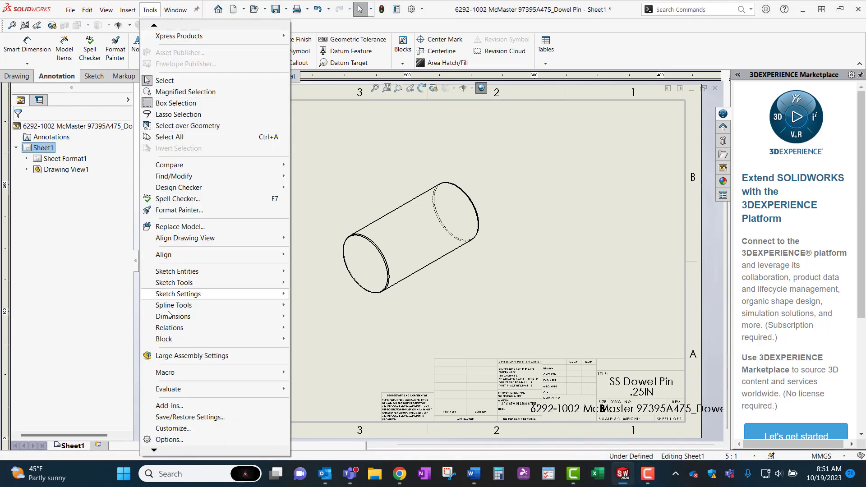
left_click(169, 440)
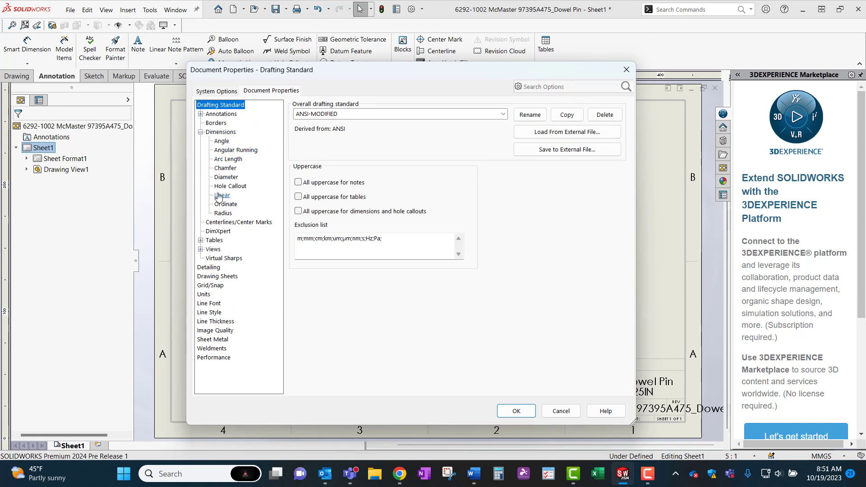
left_click(222, 195)
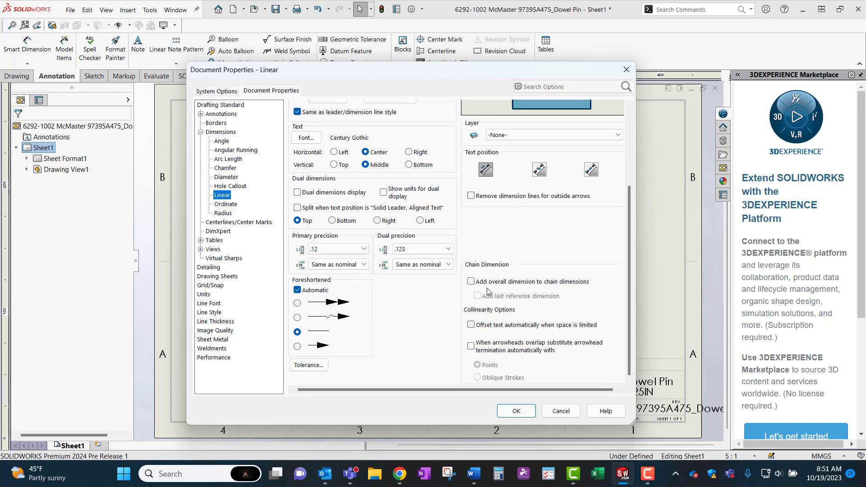
left_click(471, 324)
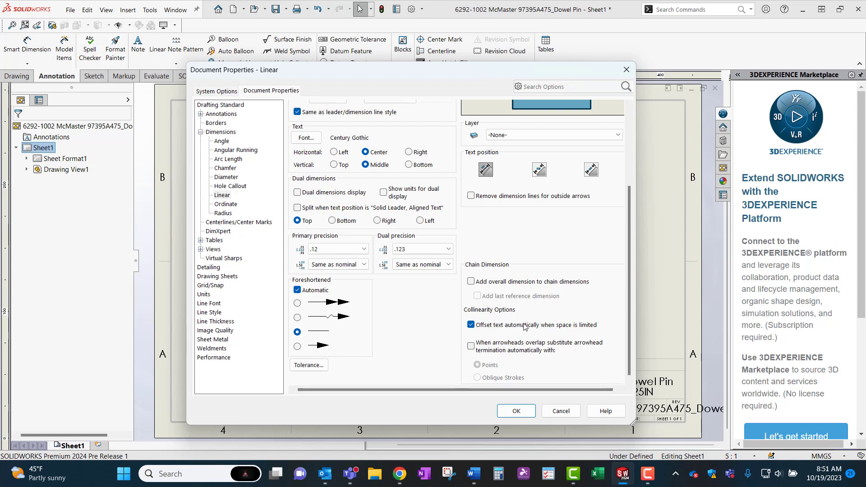
left_click(471, 325)
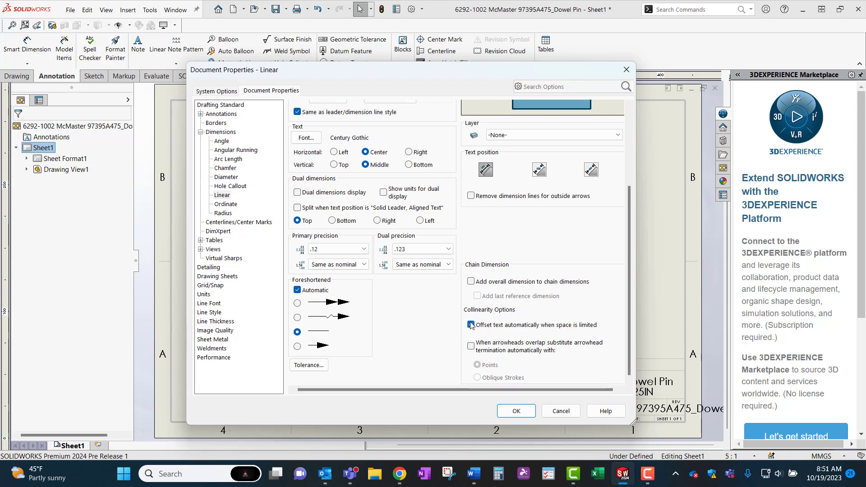
left_click(471, 346)
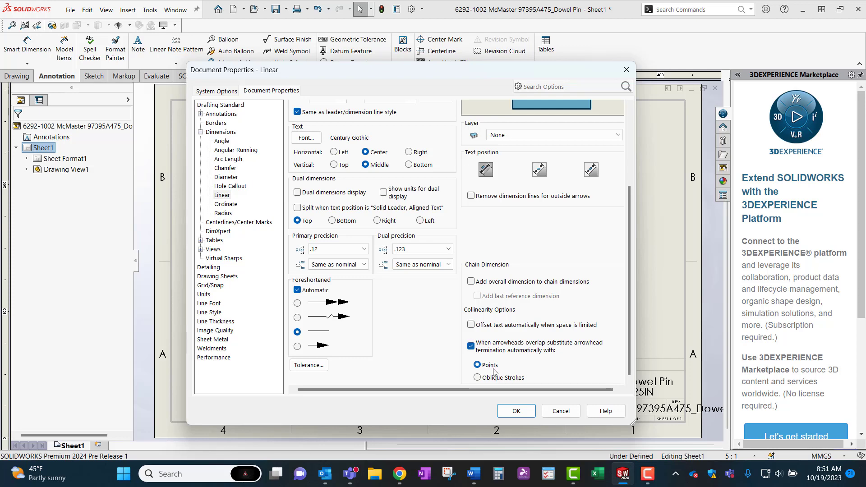
left_click(477, 377)
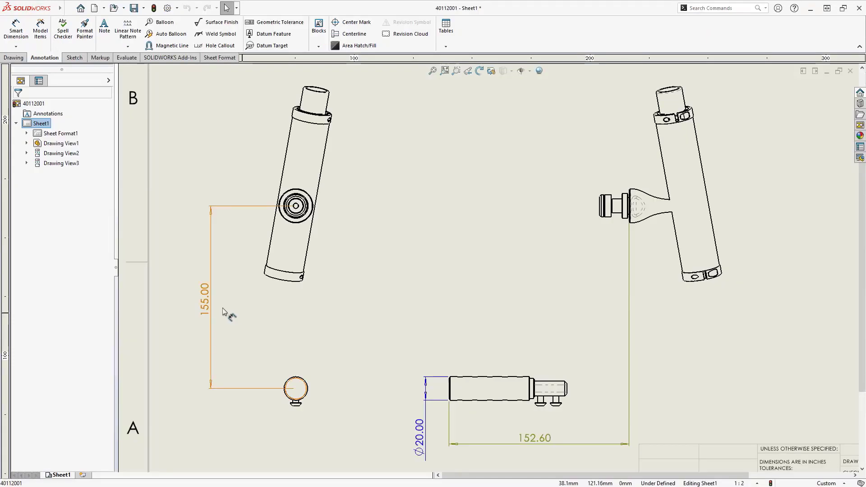
Reattach the 152.60 dimension to a different edge so it reads 152.90.
left_click(204, 303)
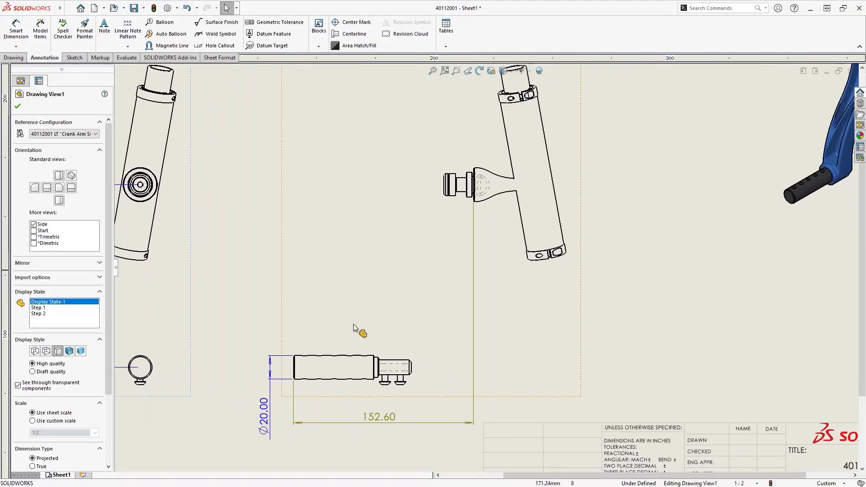
right_click(379, 417)
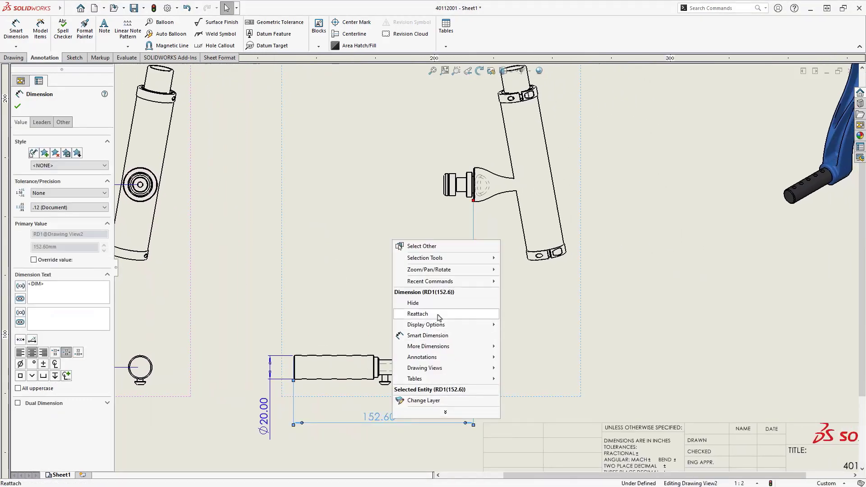
left_click(417, 314)
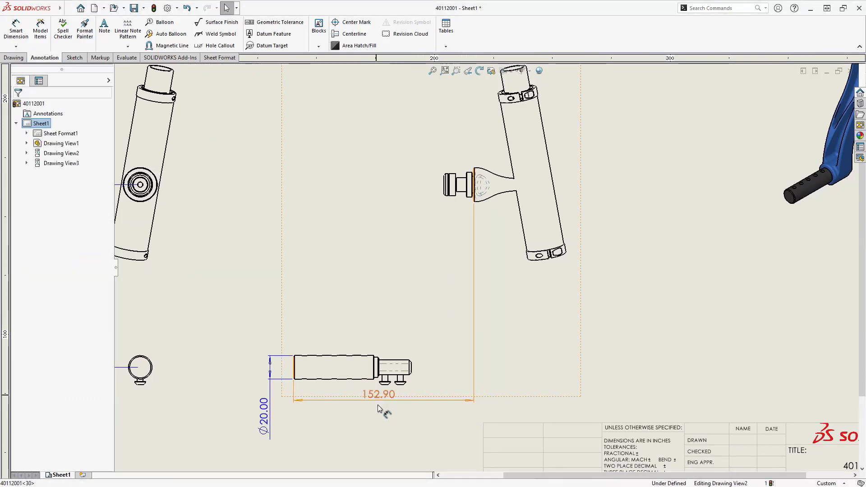
left_click(379, 394)
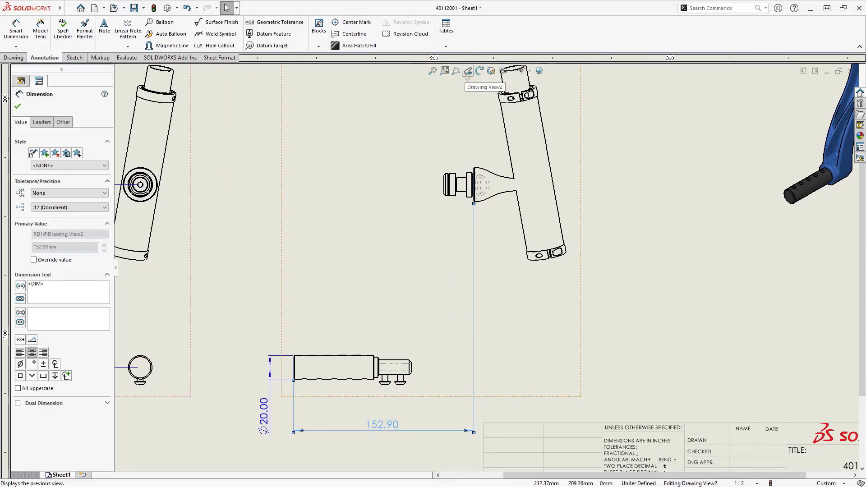